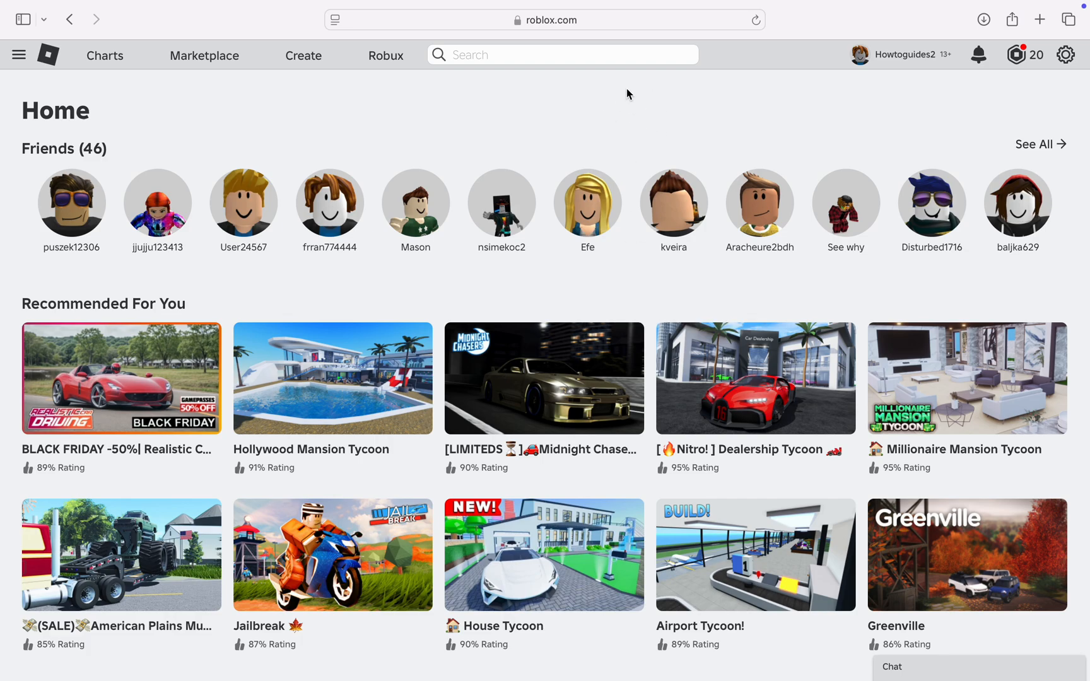
mouse_move(663, 144)
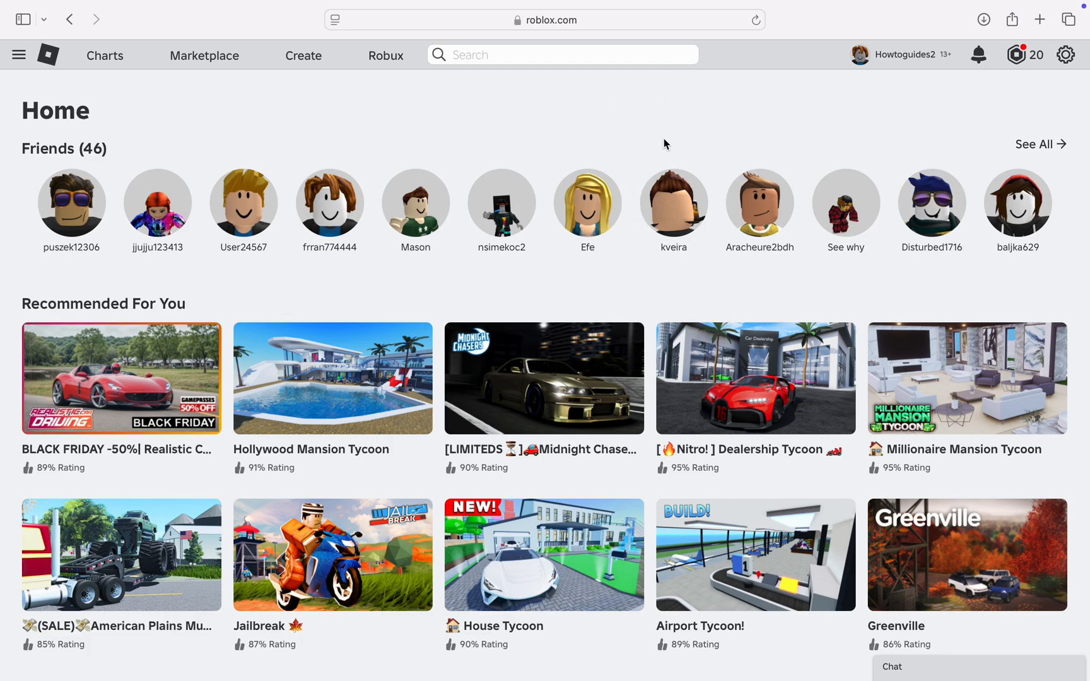
mouse_move(625, 118)
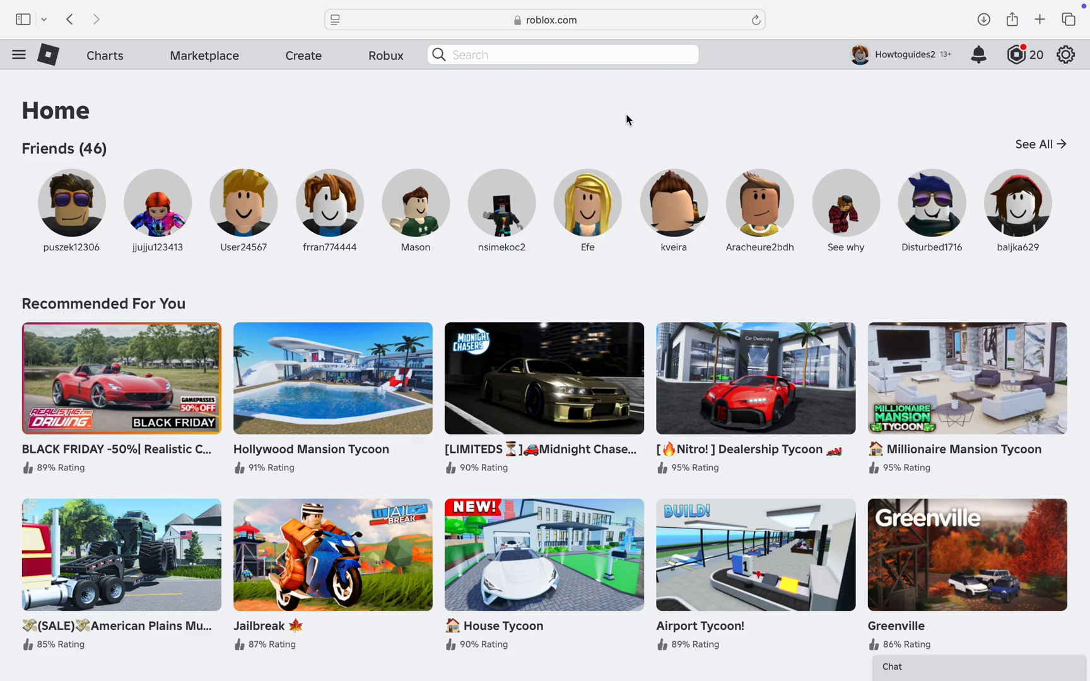
mouse_move(617, 96)
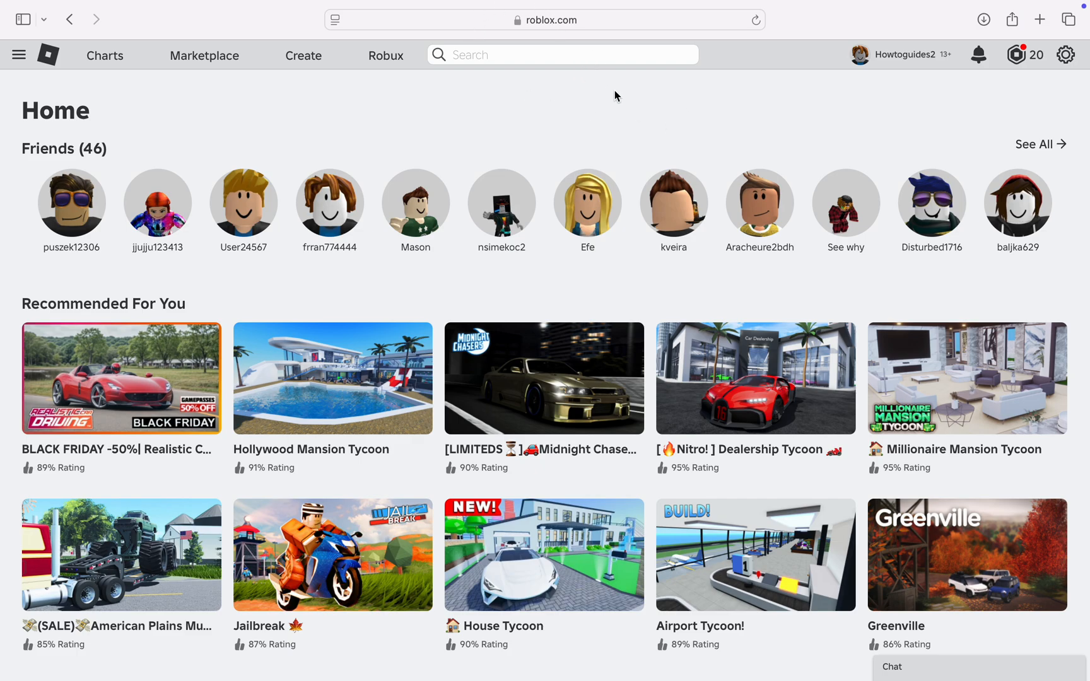
mouse_move(19, 55)
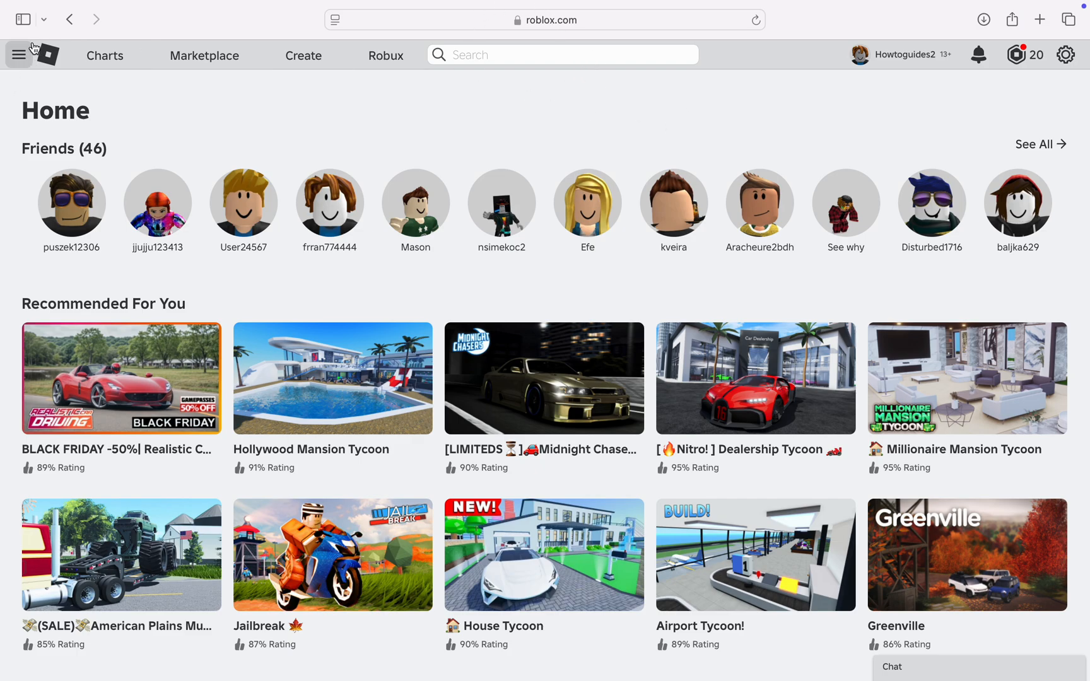
mouse_move(10, 68)
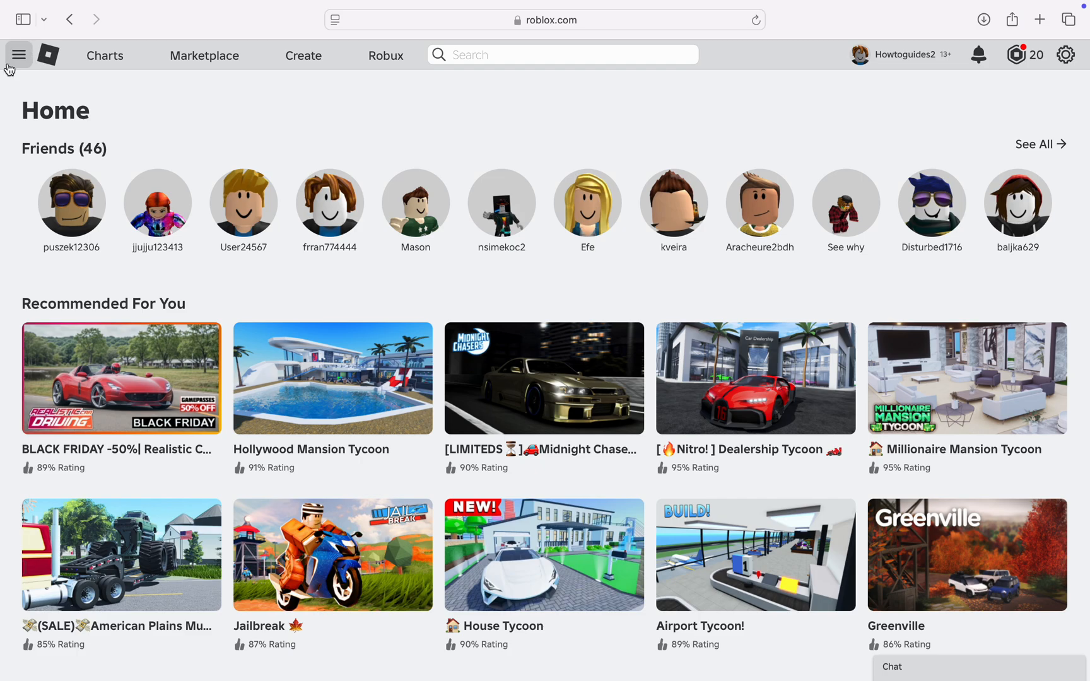
Navigate through the site menu to the Communities page
left_click(19, 55)
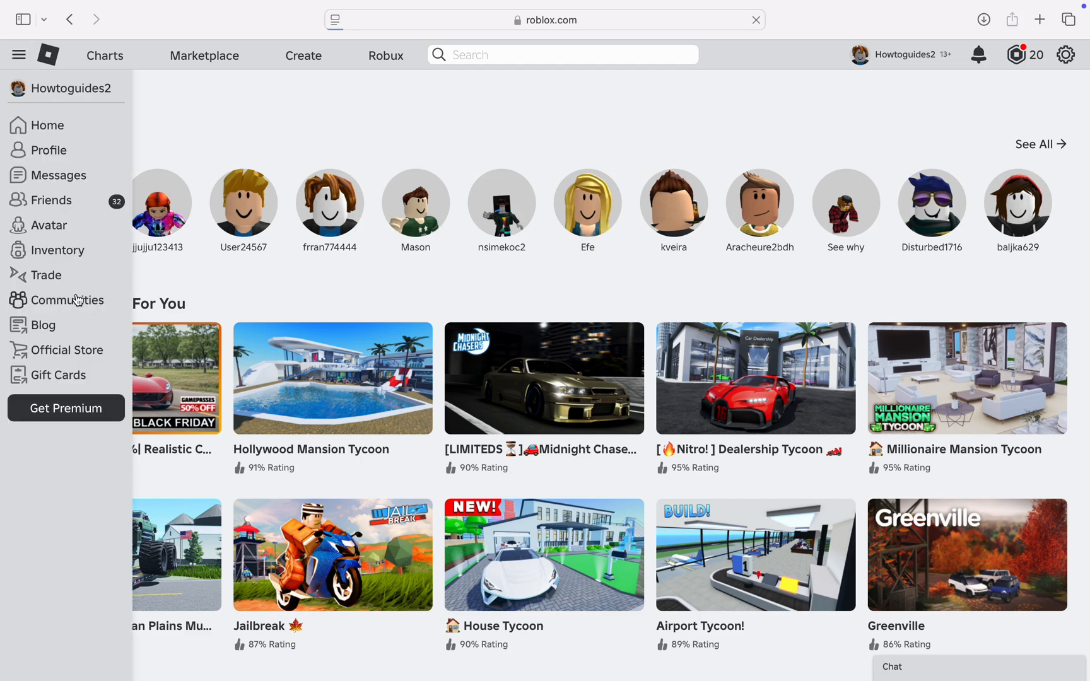
left_click(68, 300)
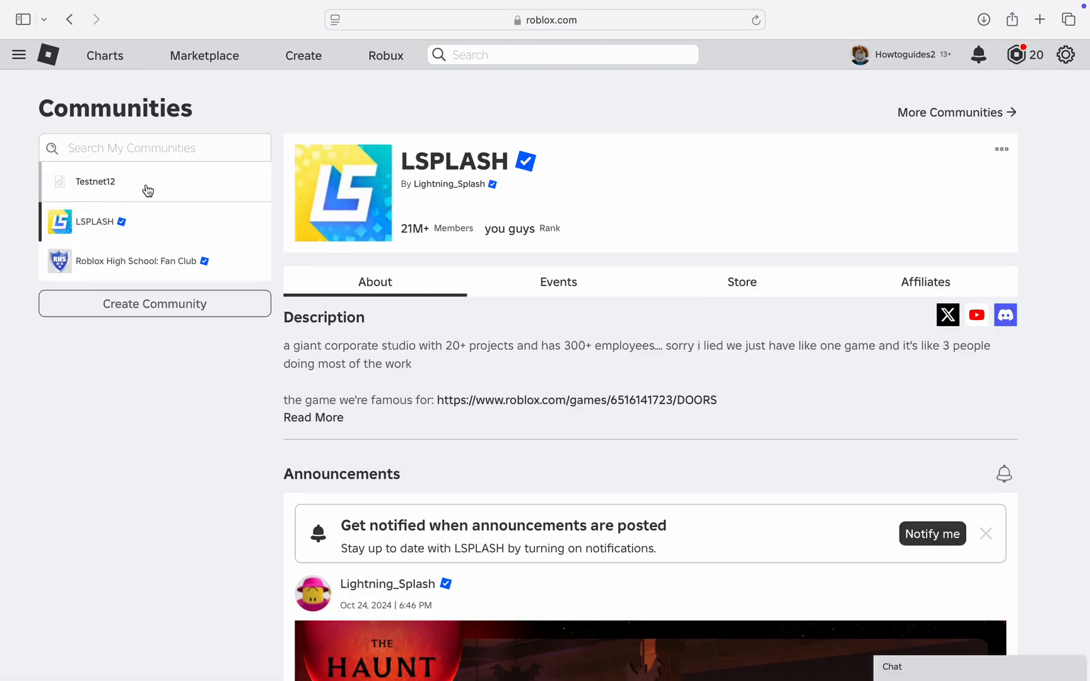
Select the Testnet12 community and open its Configure Community page
left_click(95, 181)
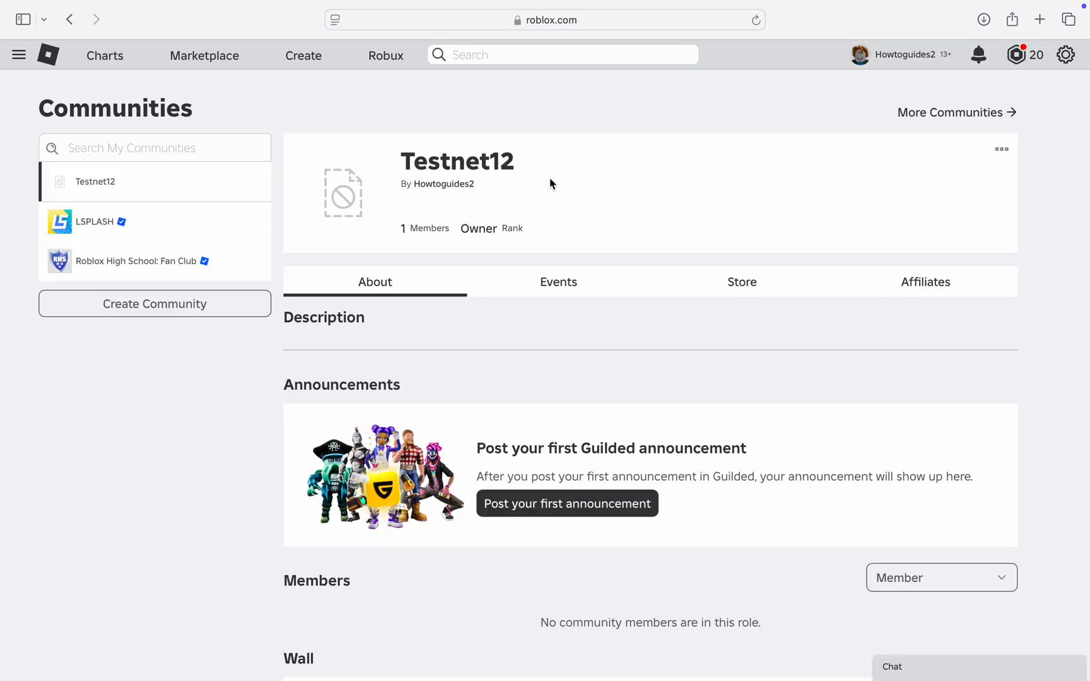
mouse_move(979, 166)
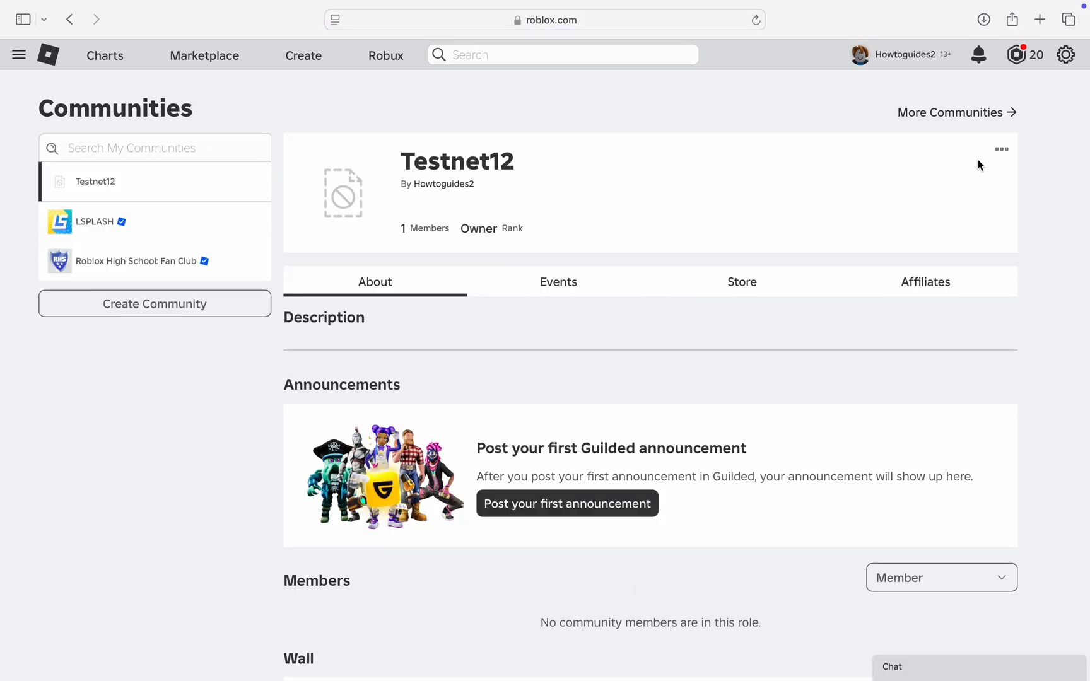
left_click(1001, 149)
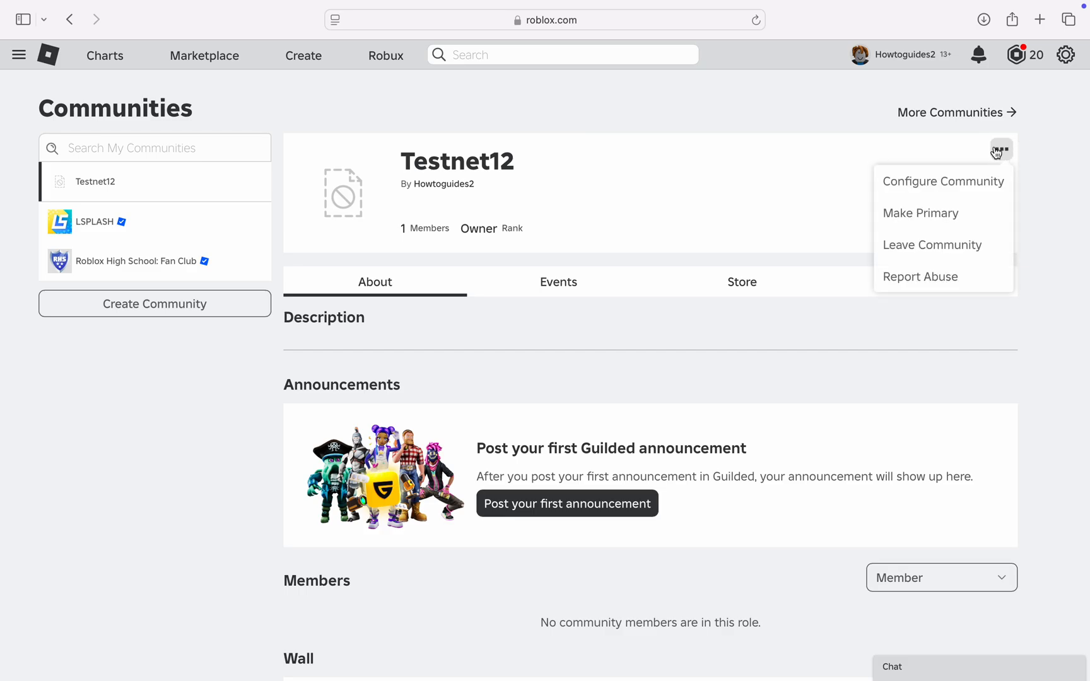
mouse_move(942, 182)
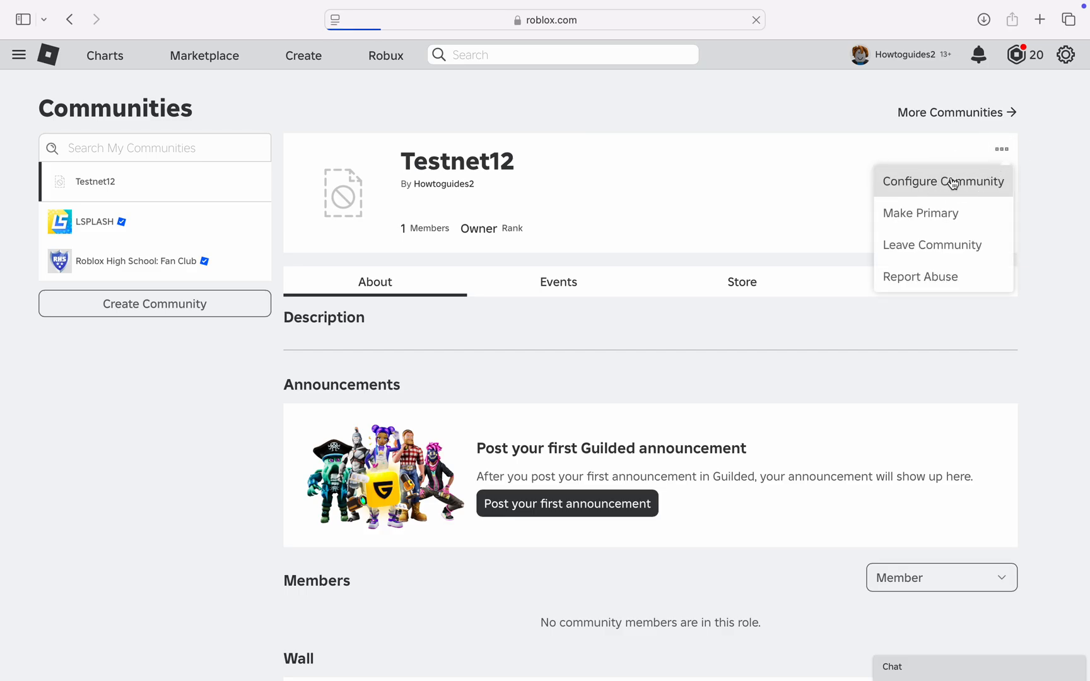
left_click(943, 182)
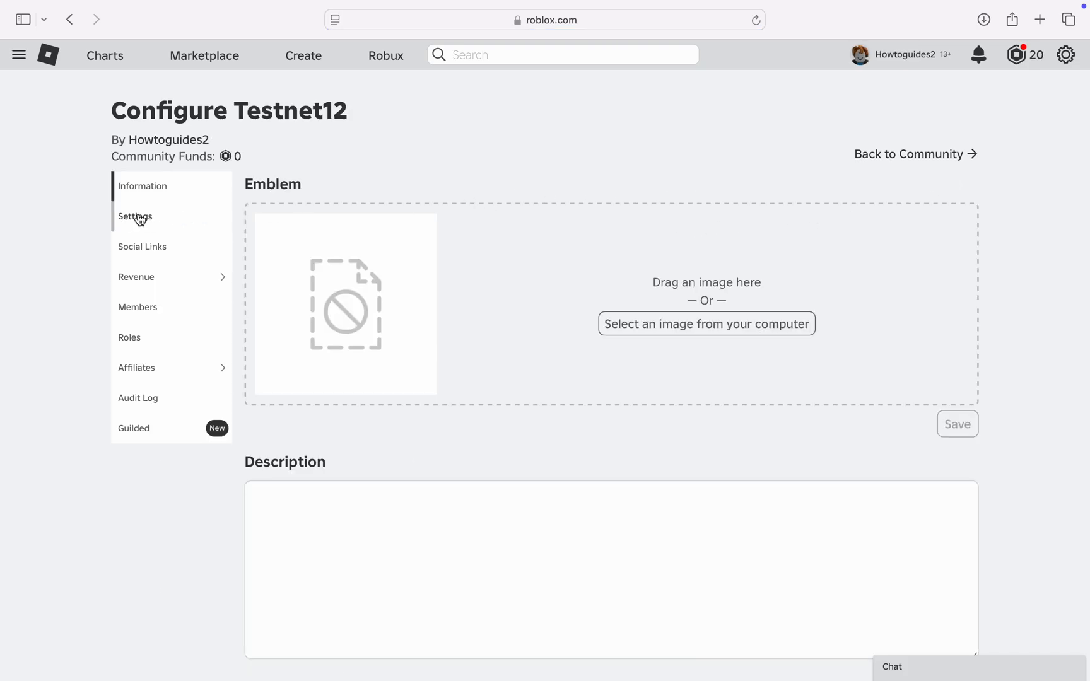
Turn on Manual Approval under Join Requirements in Testnet12's Settings
left_click(135, 217)
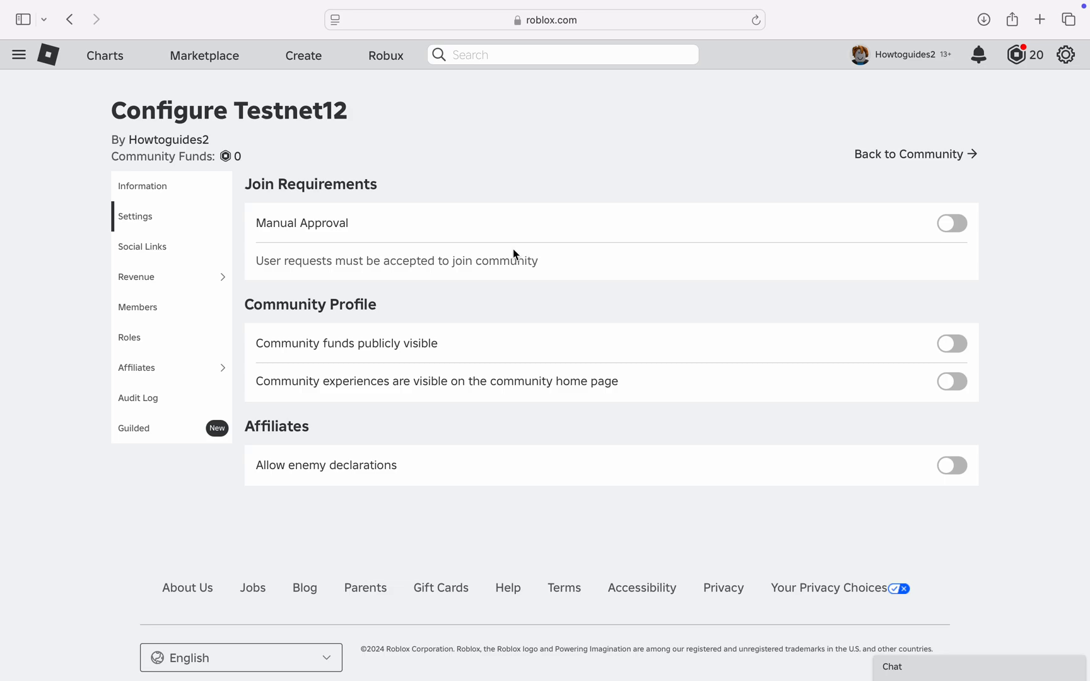
mouse_move(310, 239)
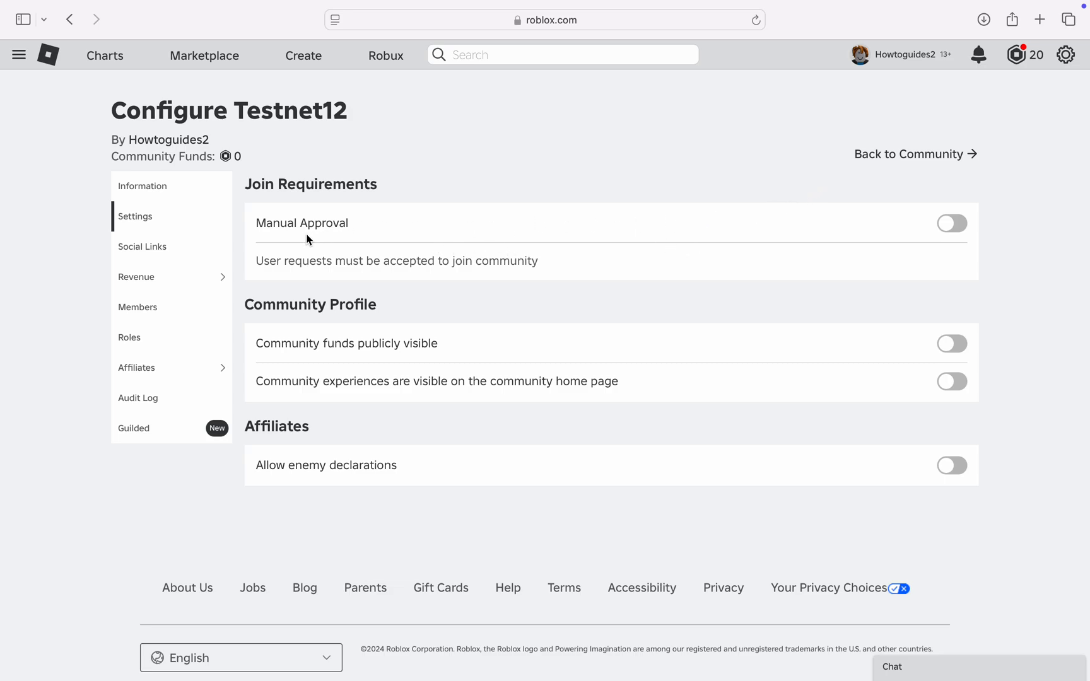
mouse_move(950, 223)
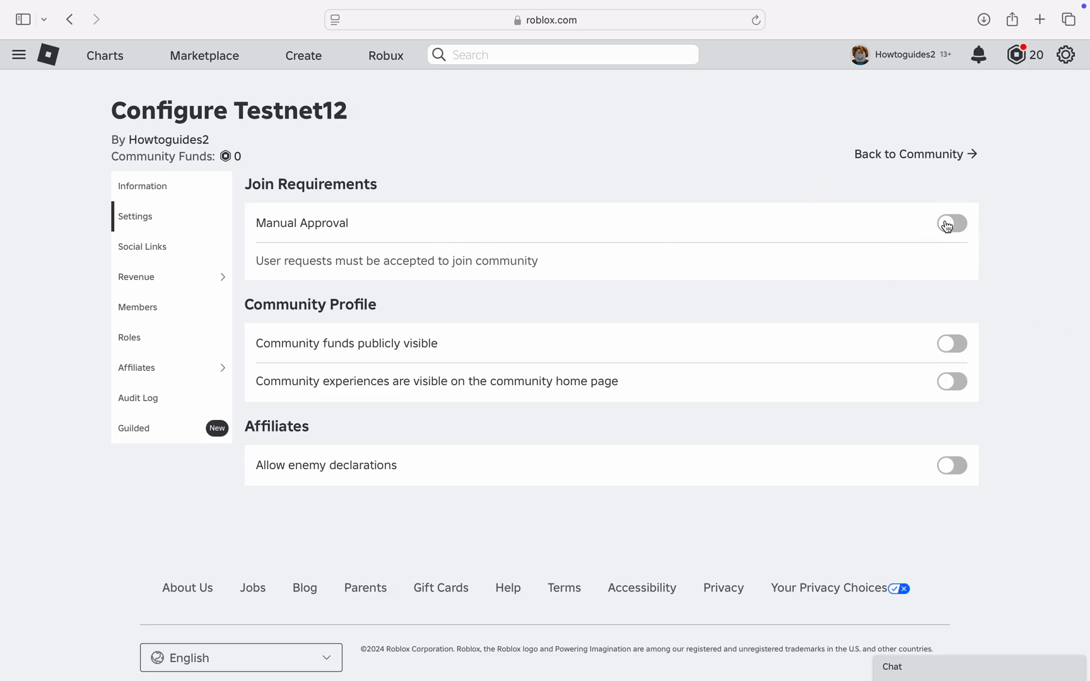
left_click(952, 223)
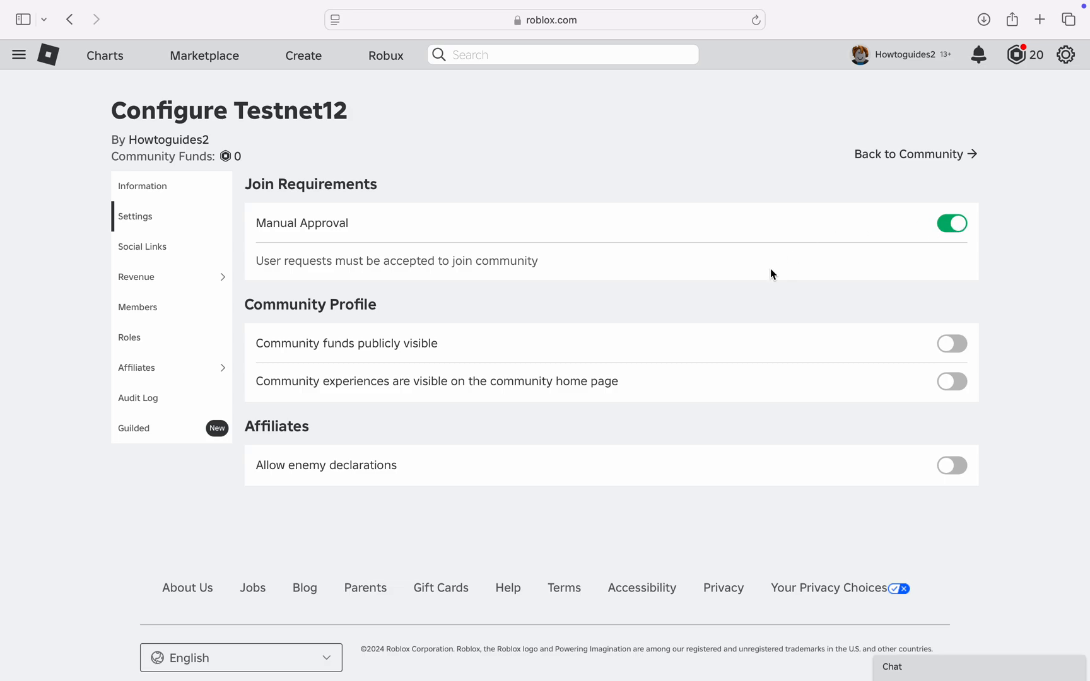
left_click(952, 222)
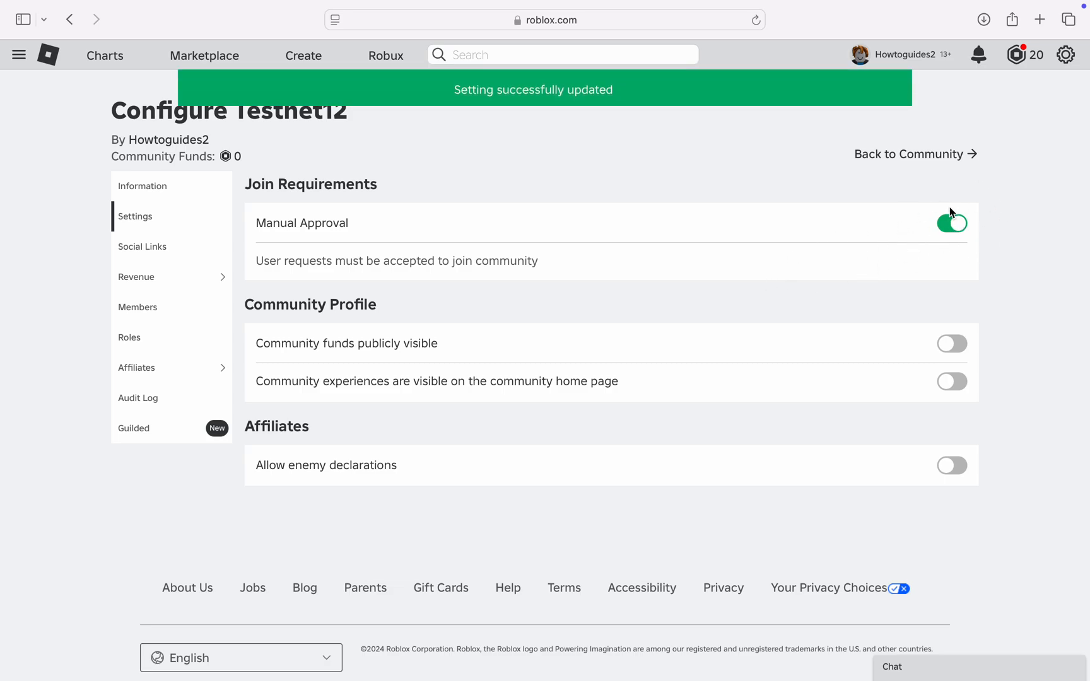
mouse_move(1012, 198)
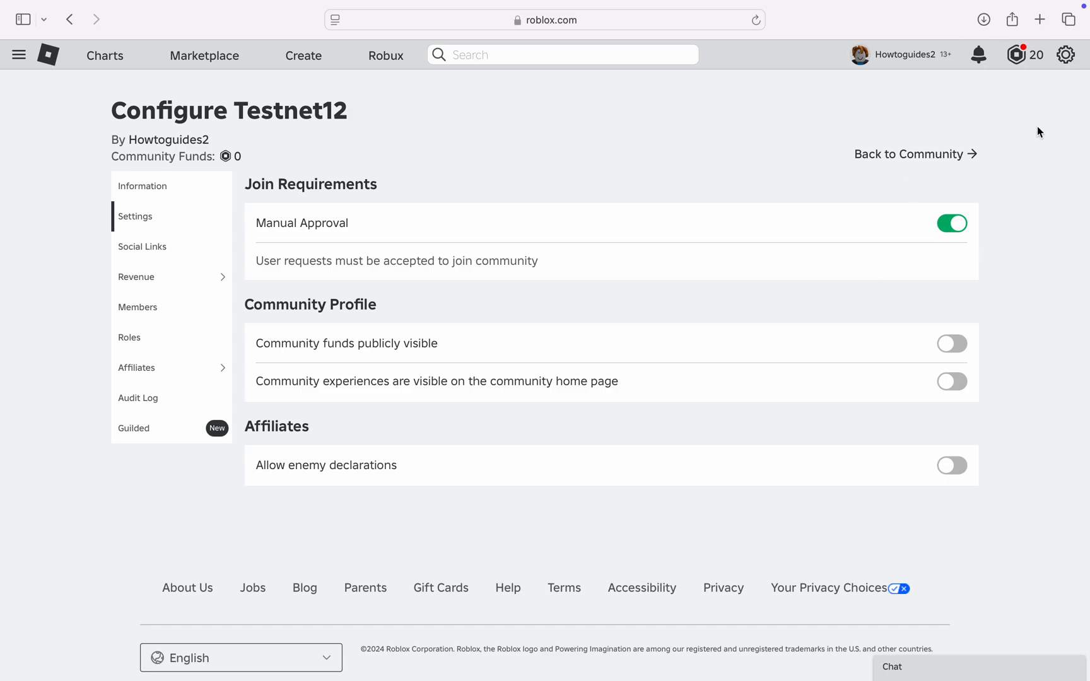
mouse_move(853, 315)
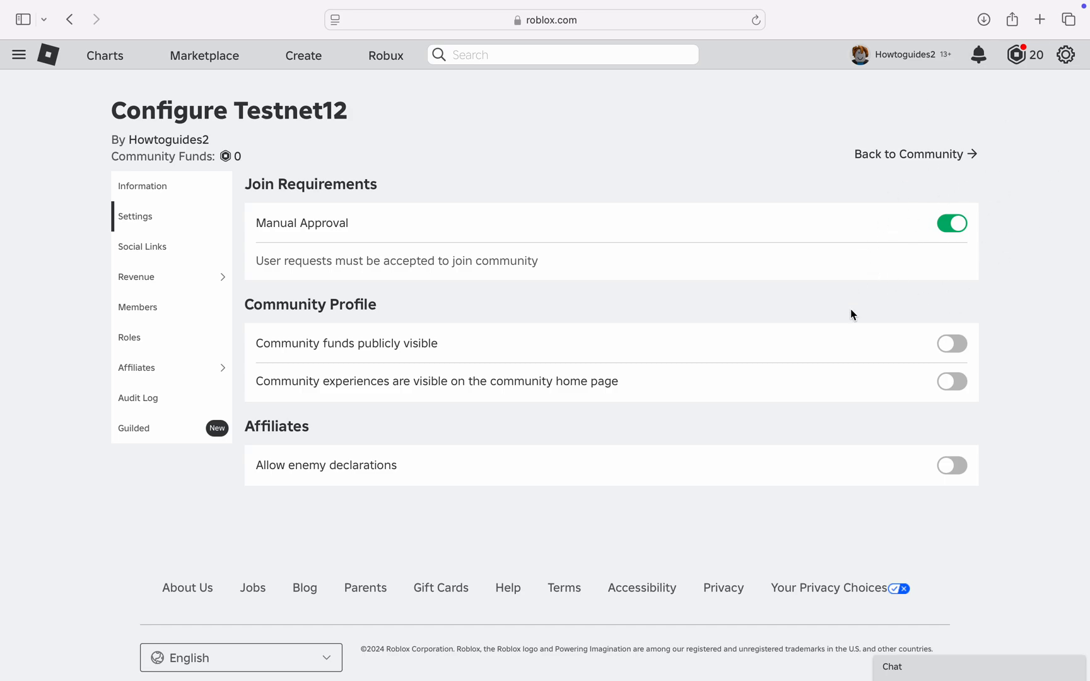
mouse_move(817, 321)
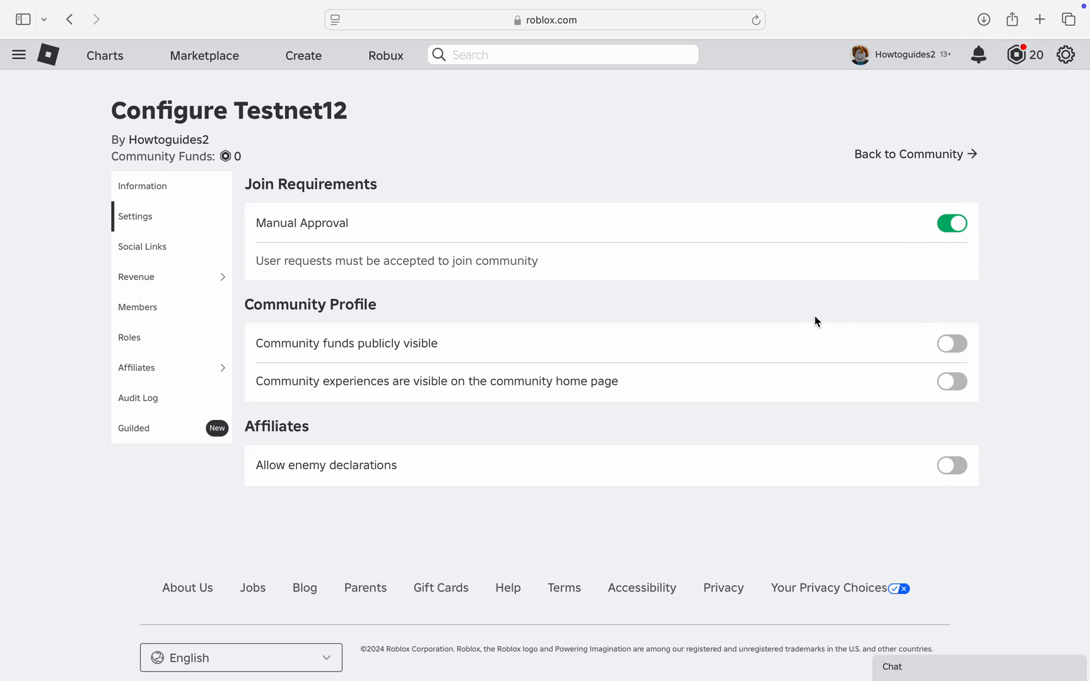